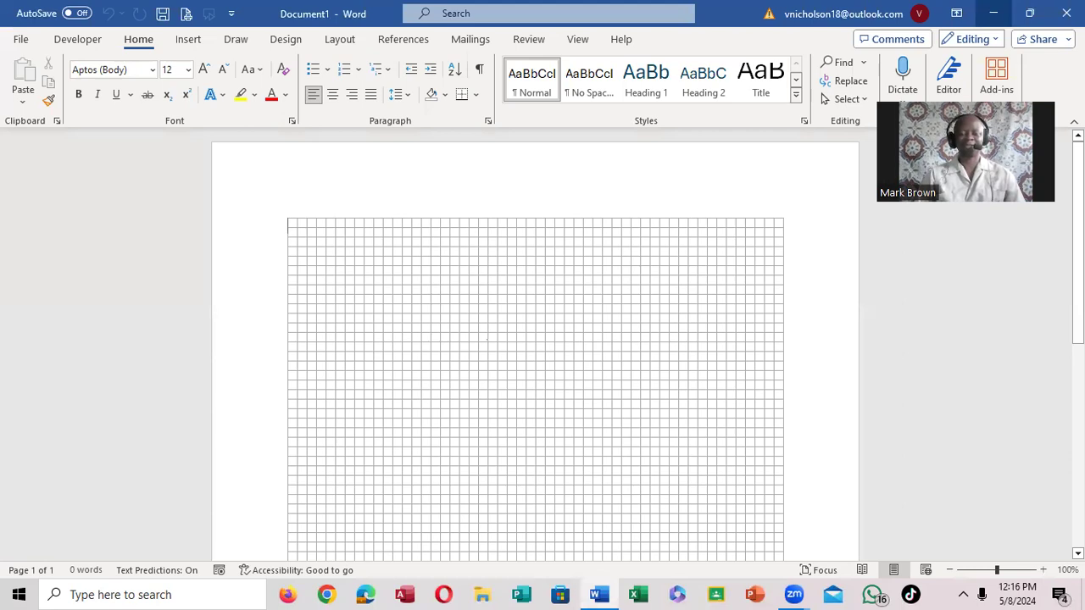
# Switch the ribbon to the View options where the Gridlines setting lives
pyautogui.click(749, 356)
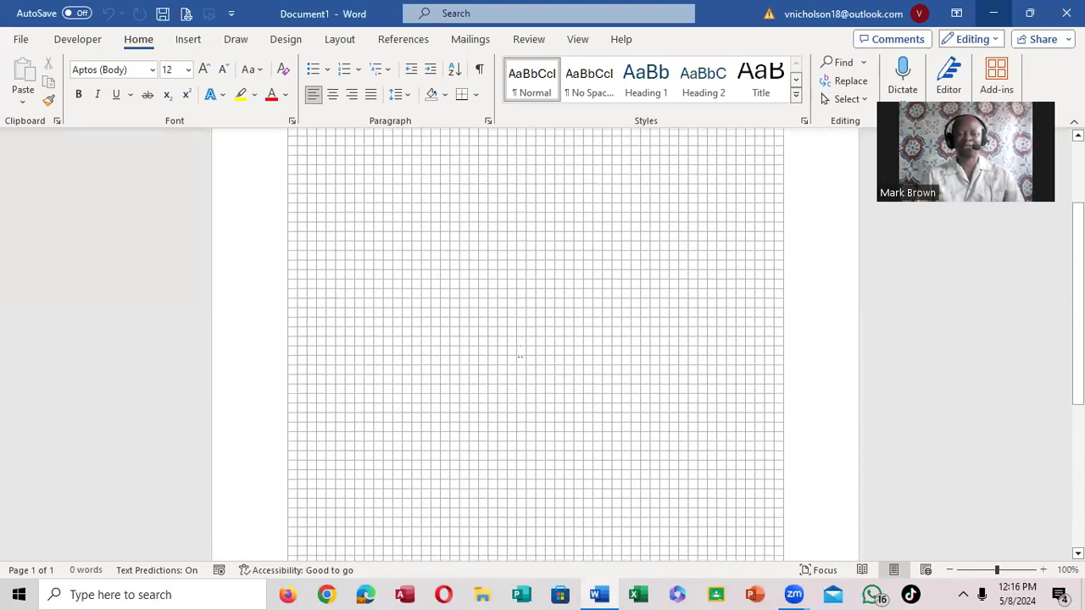
pyautogui.scroll(3)
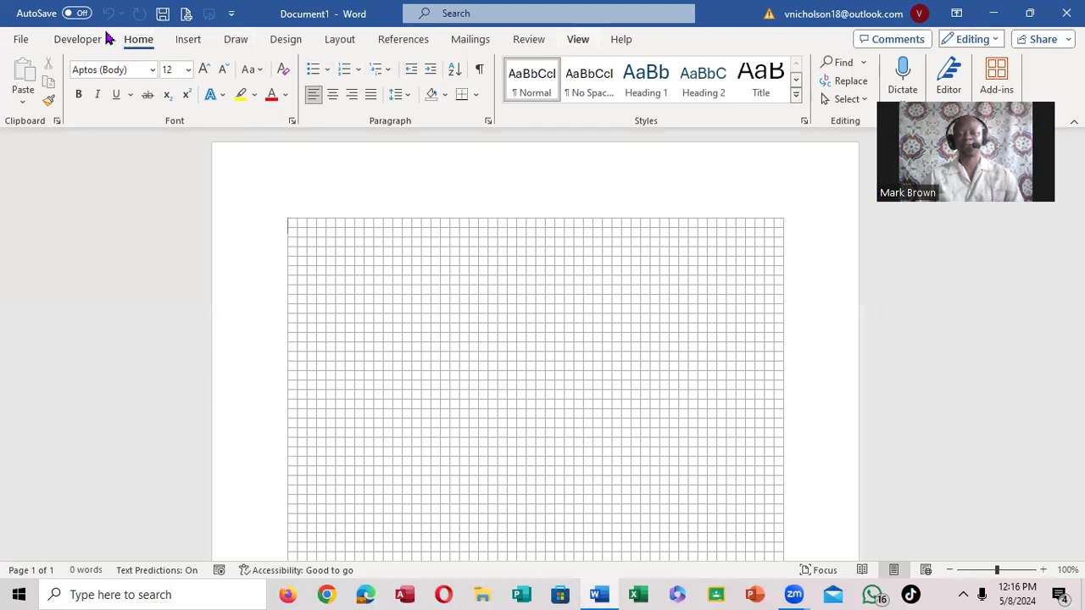
pyautogui.click(578, 39)
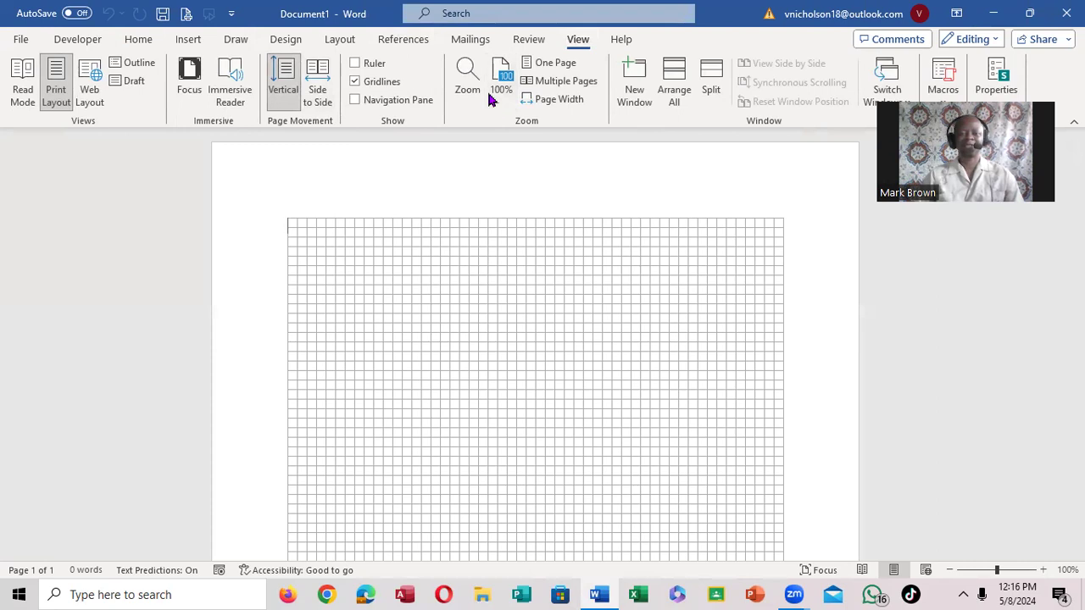
pyautogui.moveTo(387, 102)
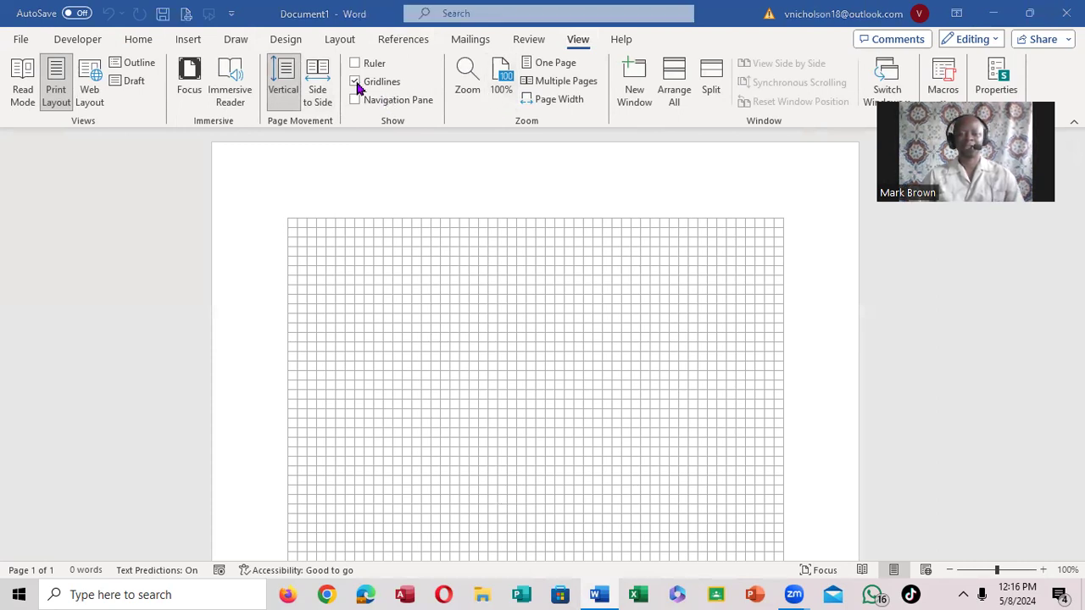
pyautogui.moveTo(356, 82)
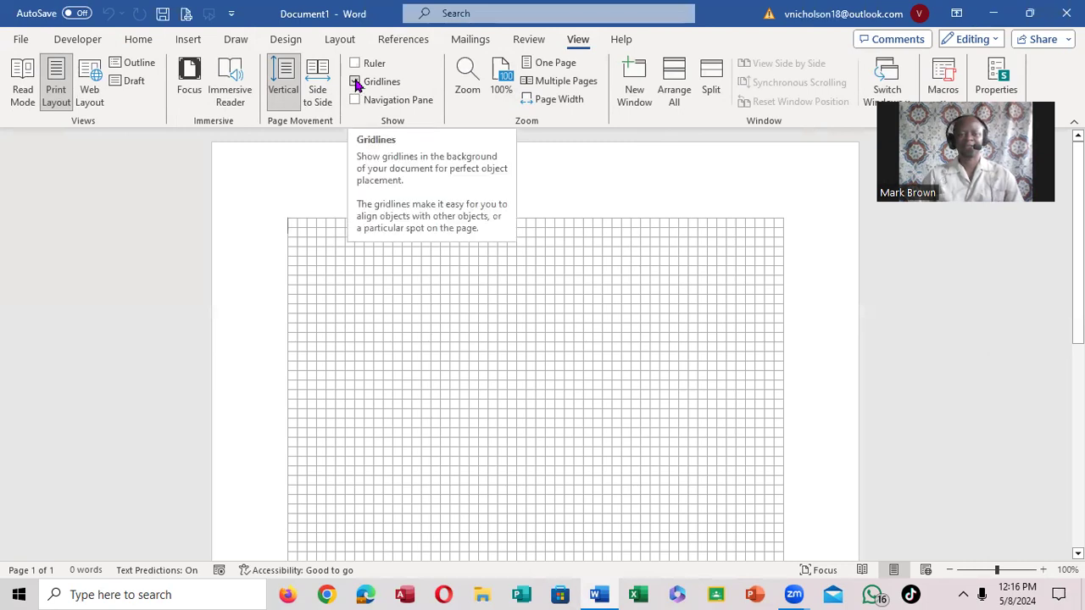
# Turn the Gridlines checkbox off for a plain white page, then back on again
pyautogui.click(356, 81)
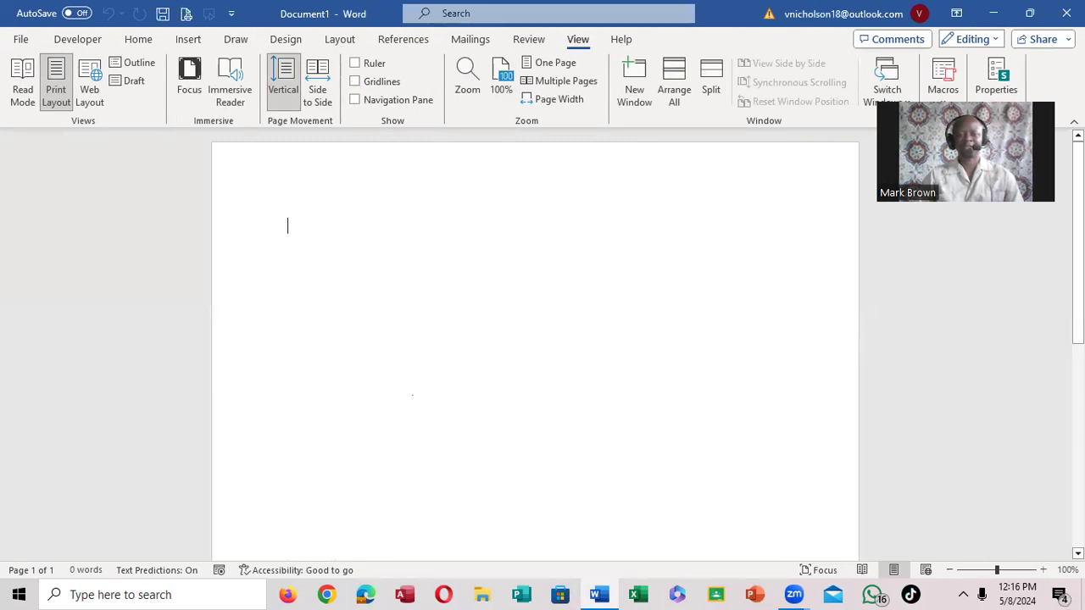
pyautogui.click(356, 81)
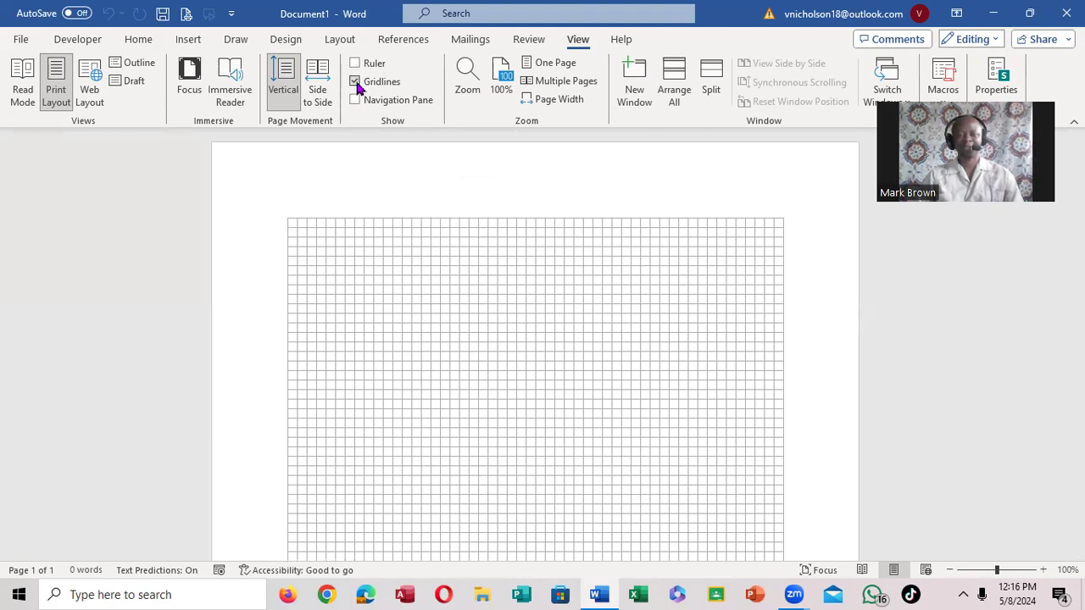
pyautogui.click(356, 82)
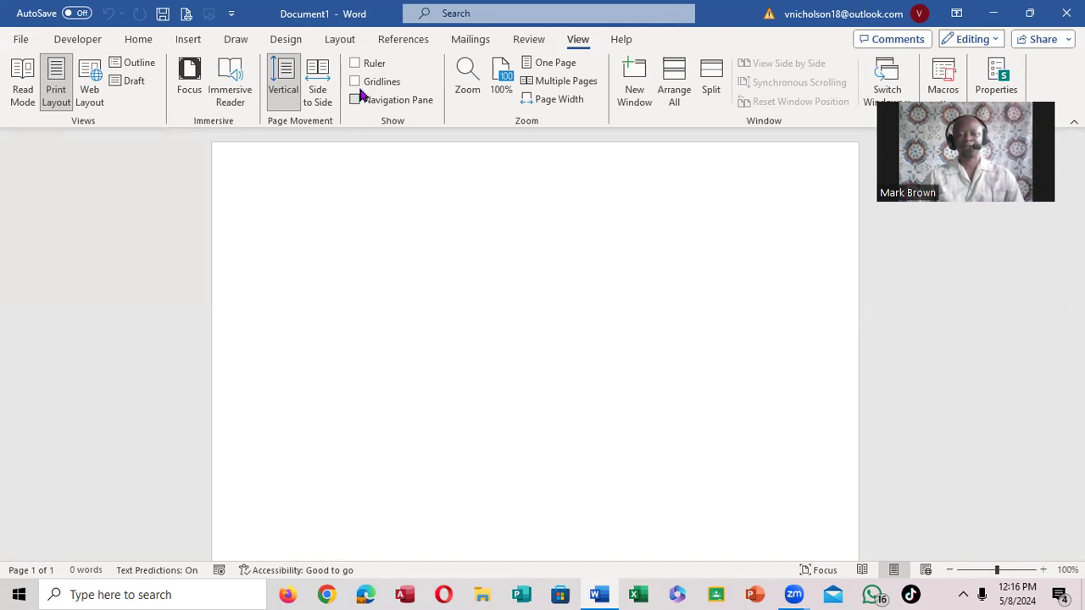
pyautogui.click(288, 223)
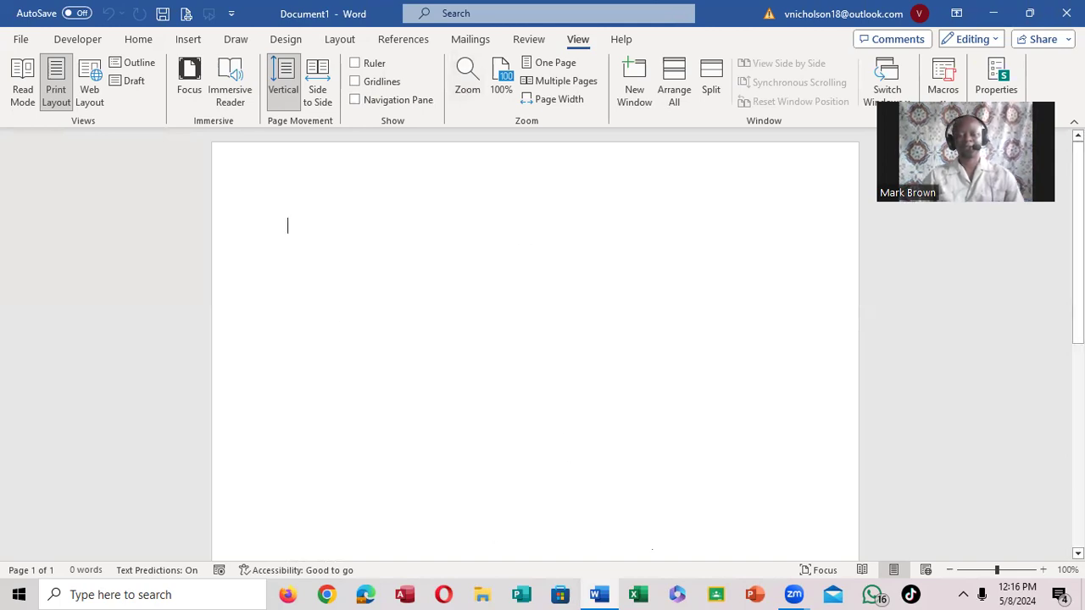